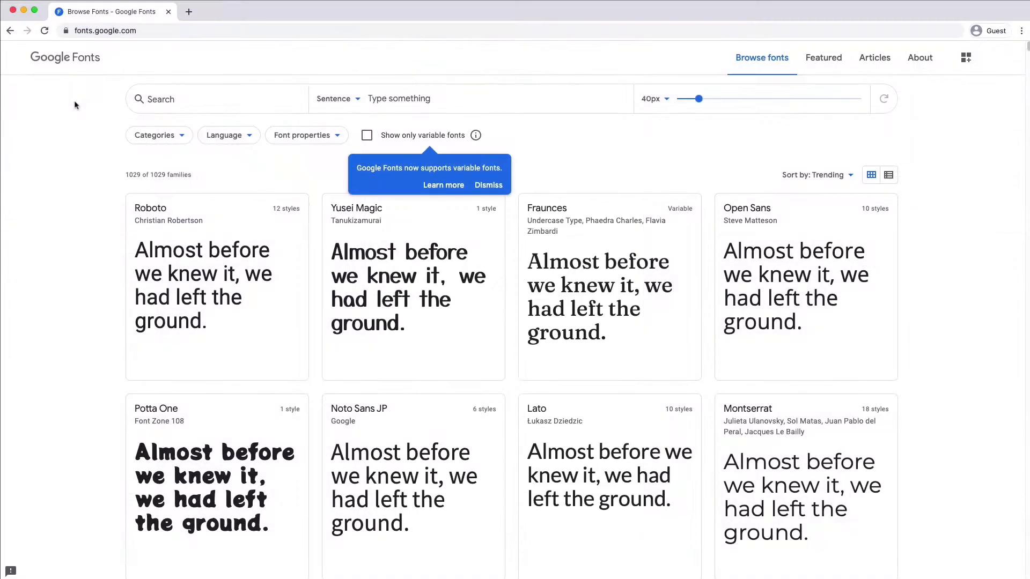
# Show the Fonts section of the project's Theme and Fonts settings
pyautogui.scroll(-3)
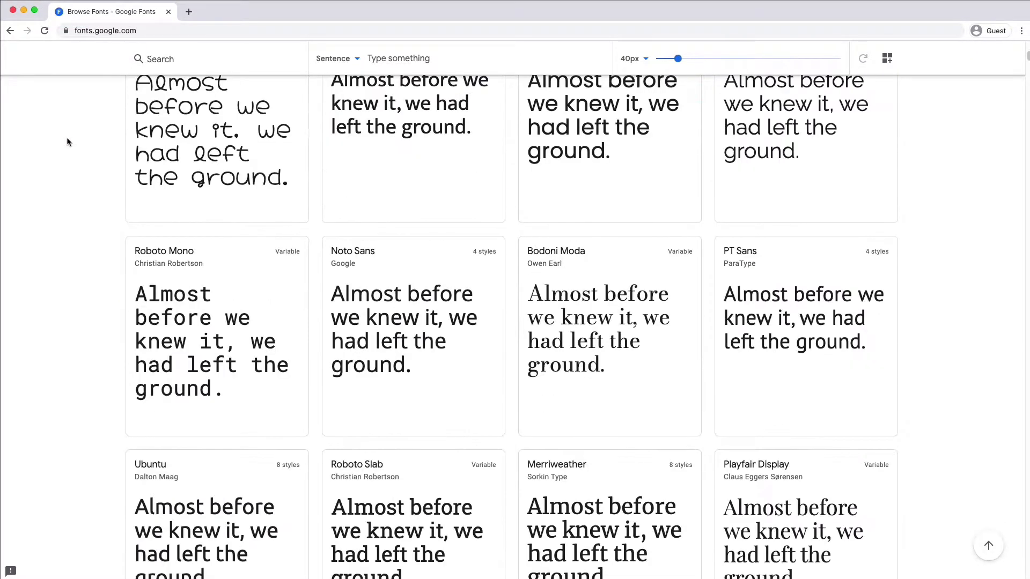
pyautogui.scroll(-3)
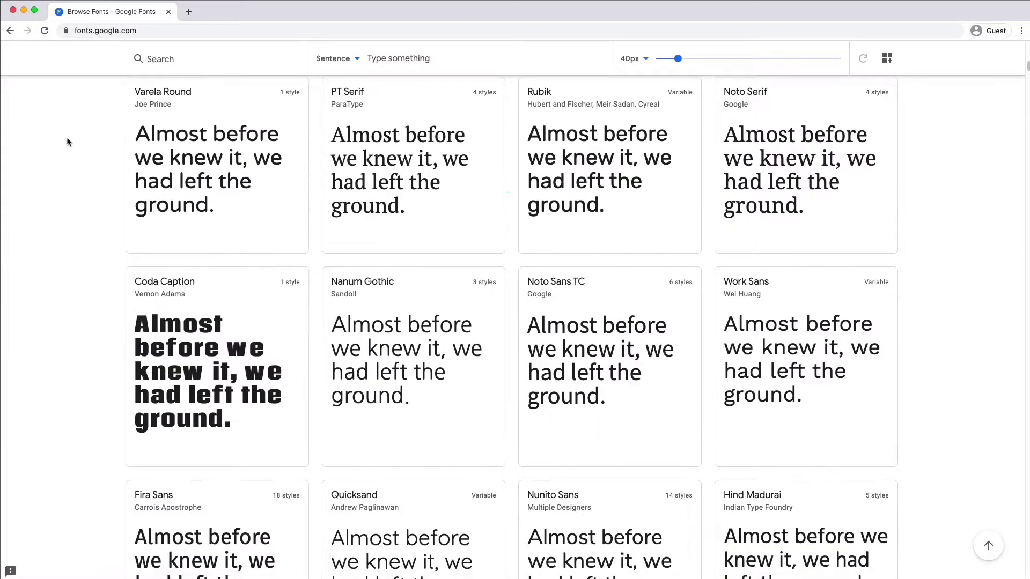
pyautogui.scroll(-3)
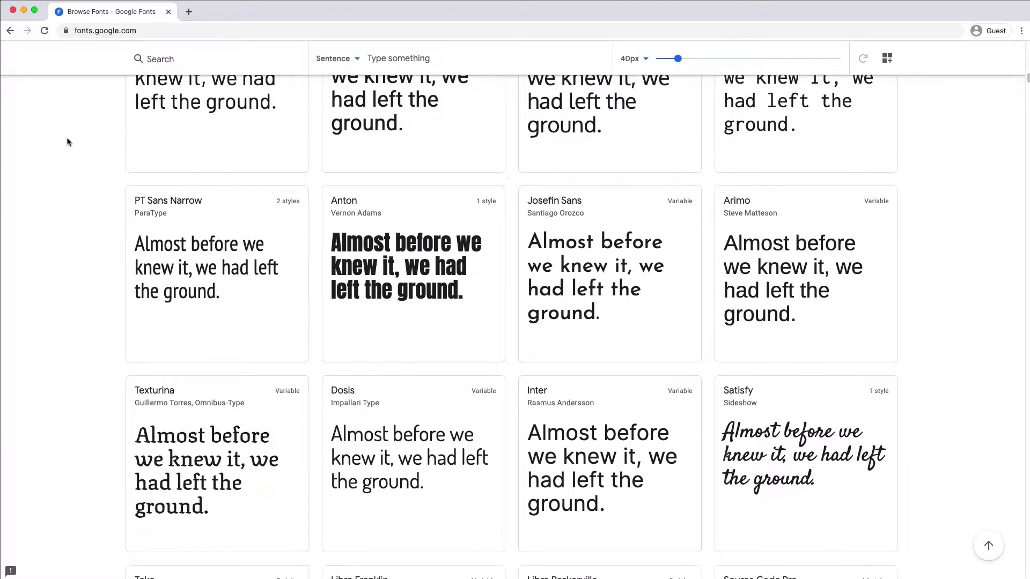
pyautogui.scroll(-3)
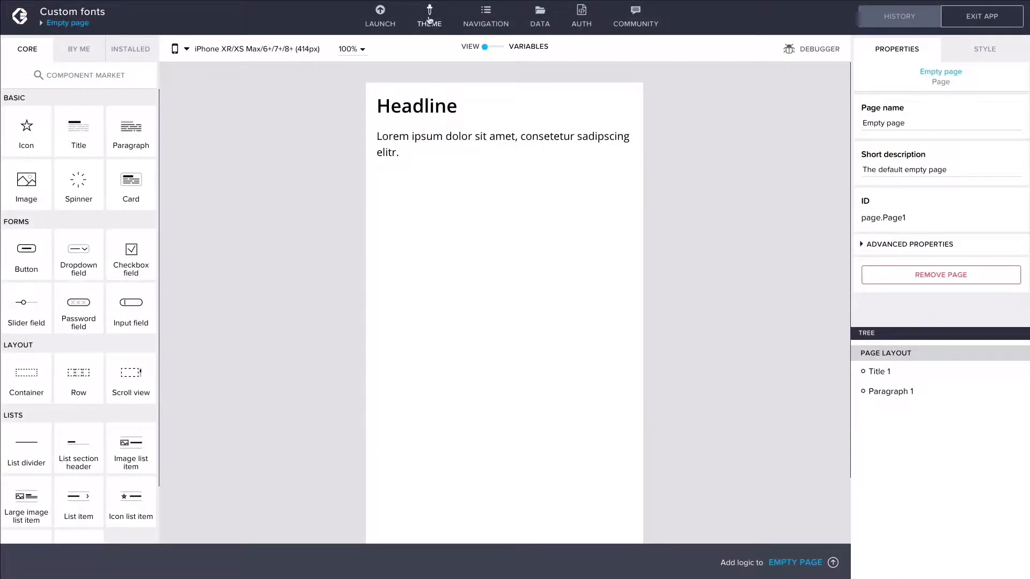
pyautogui.click(429, 16)
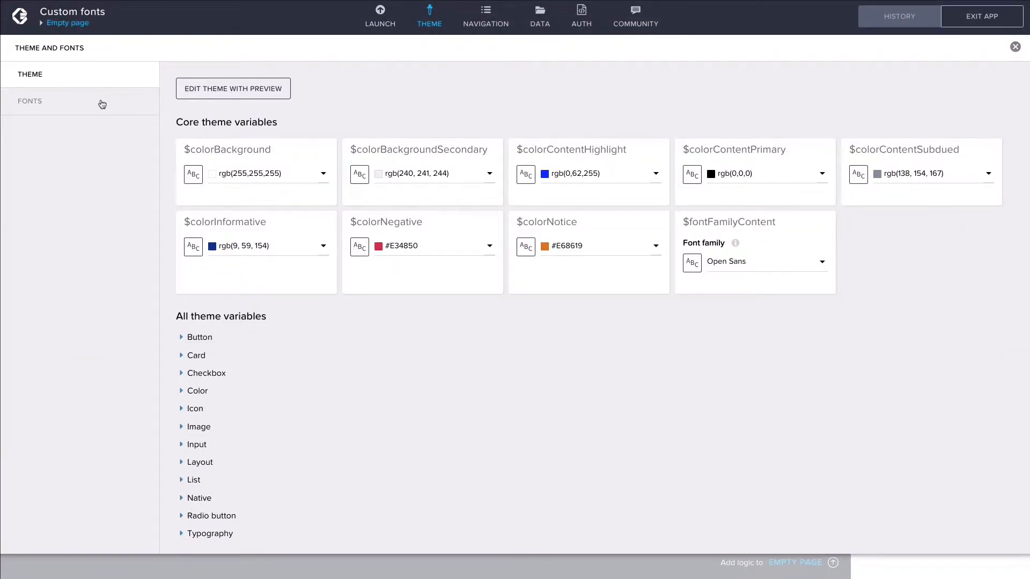
pyautogui.click(30, 101)
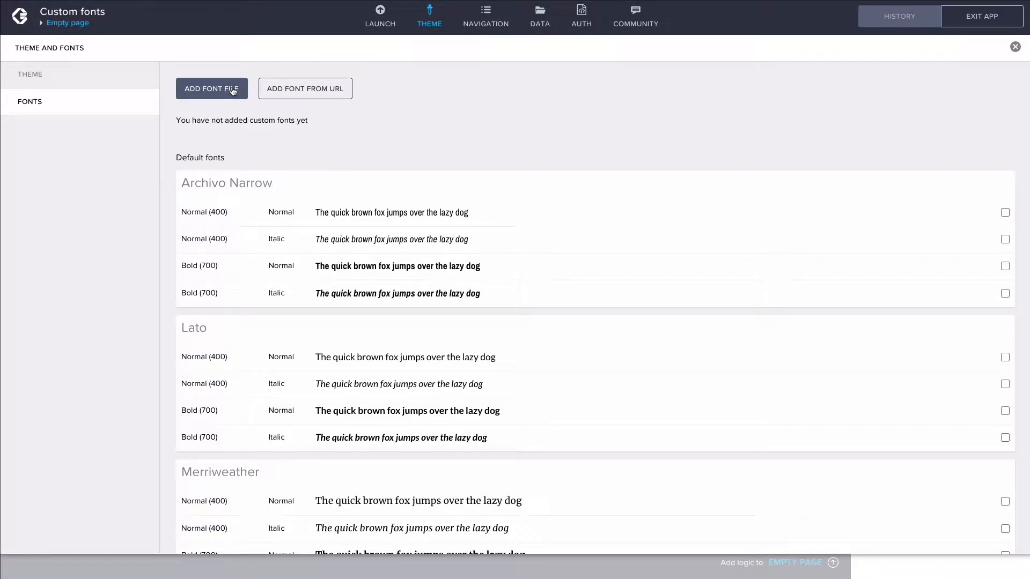
pyautogui.moveTo(304, 89)
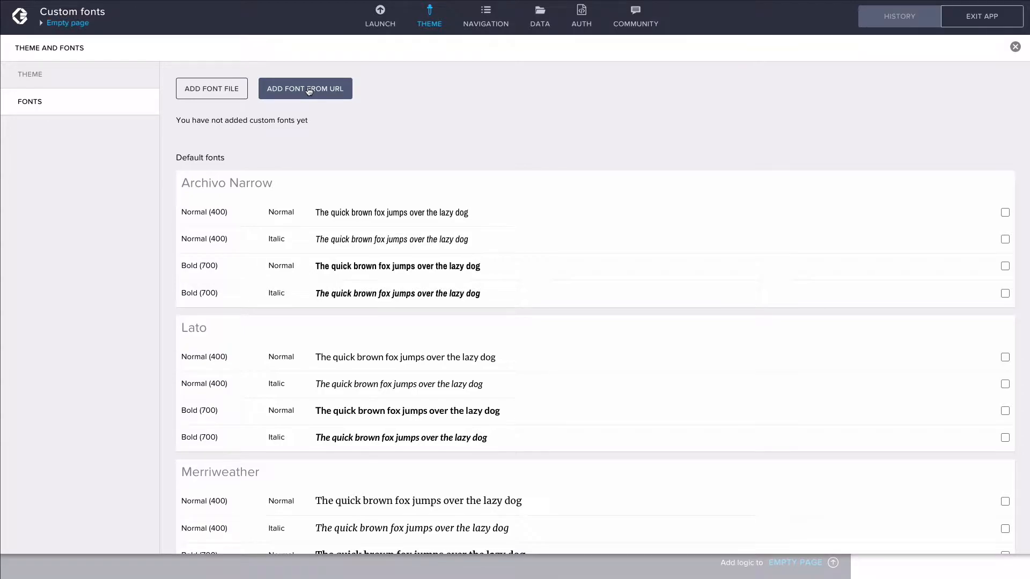
# Find the Amiri family on Google Fonts, download it and view its license
pyautogui.click(305, 89)
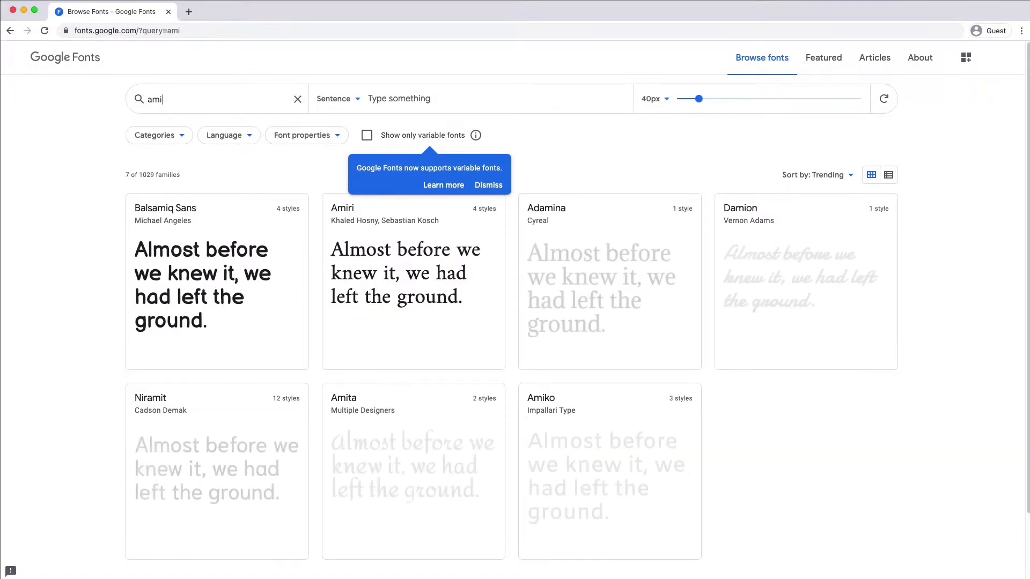
pyautogui.click(413, 273)
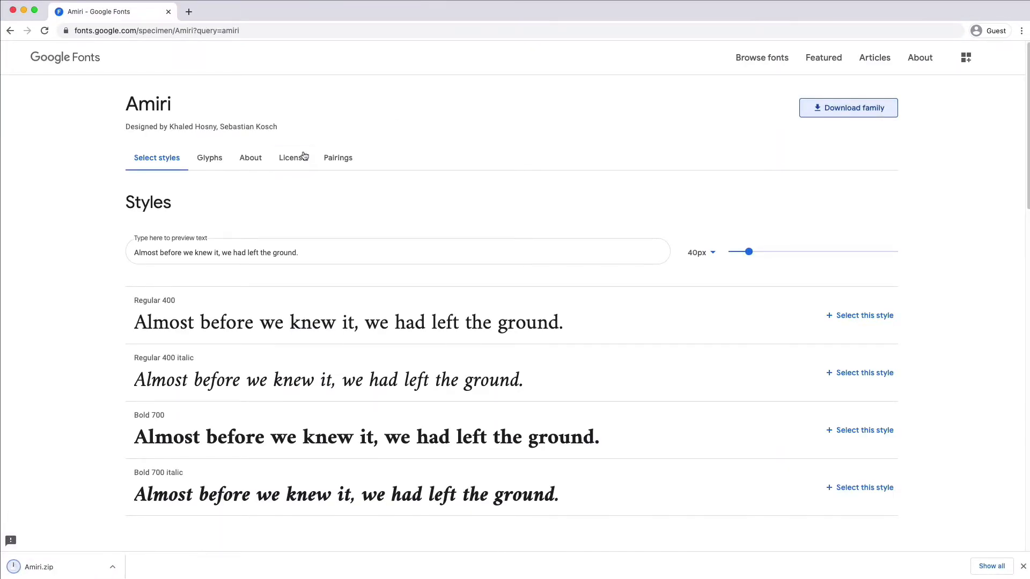
pyautogui.click(292, 156)
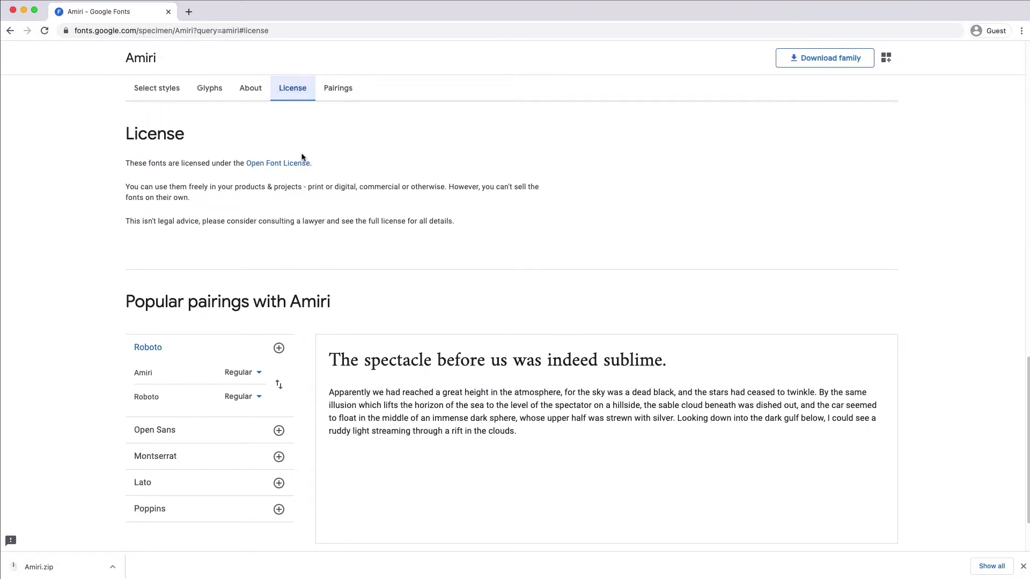
pyautogui.moveTo(99, 152)
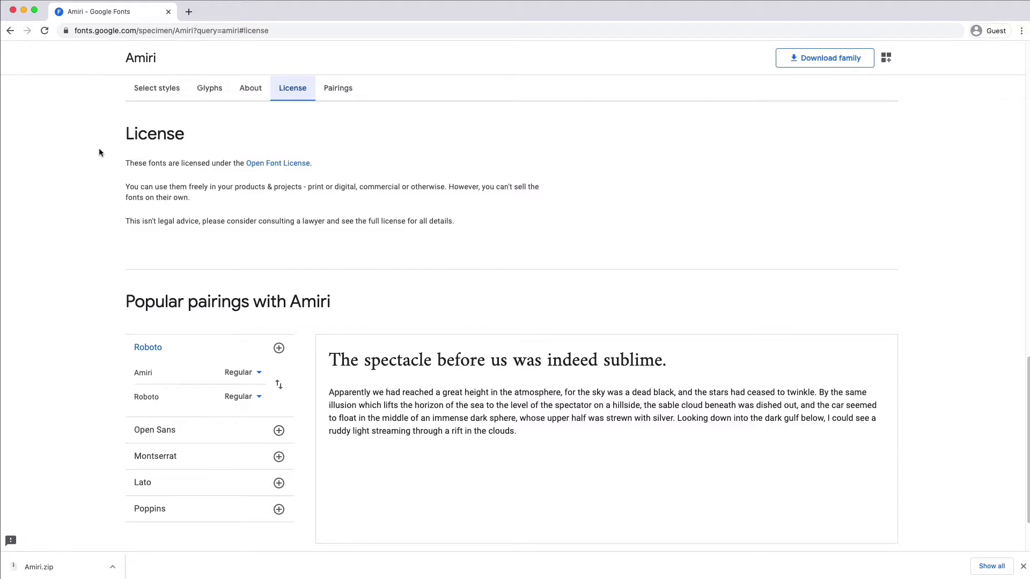
pyautogui.moveTo(278, 163)
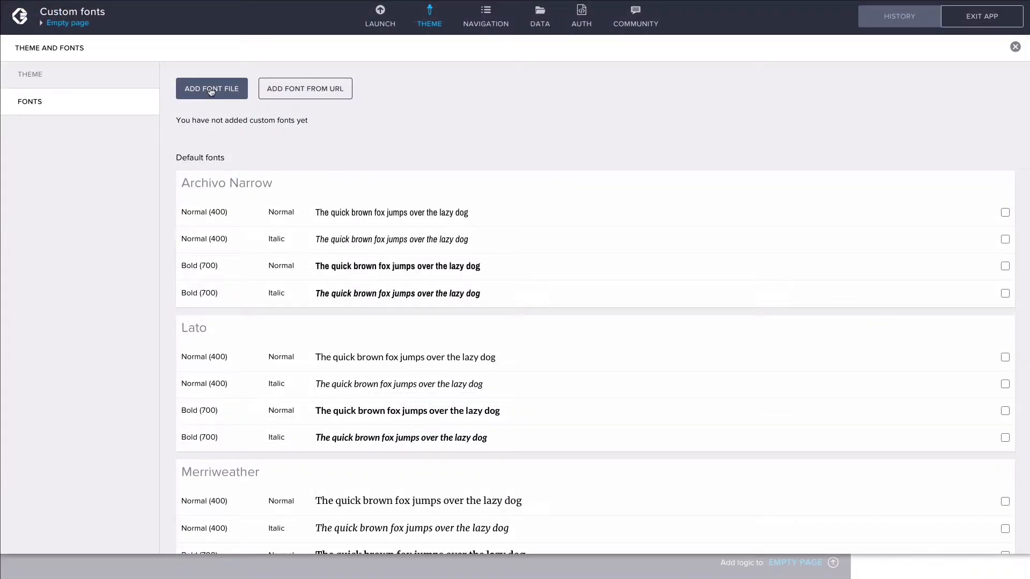
# Upload Amiri-Regular.ttf from the Downloads > Amiri folder as a font file
pyautogui.click(211, 89)
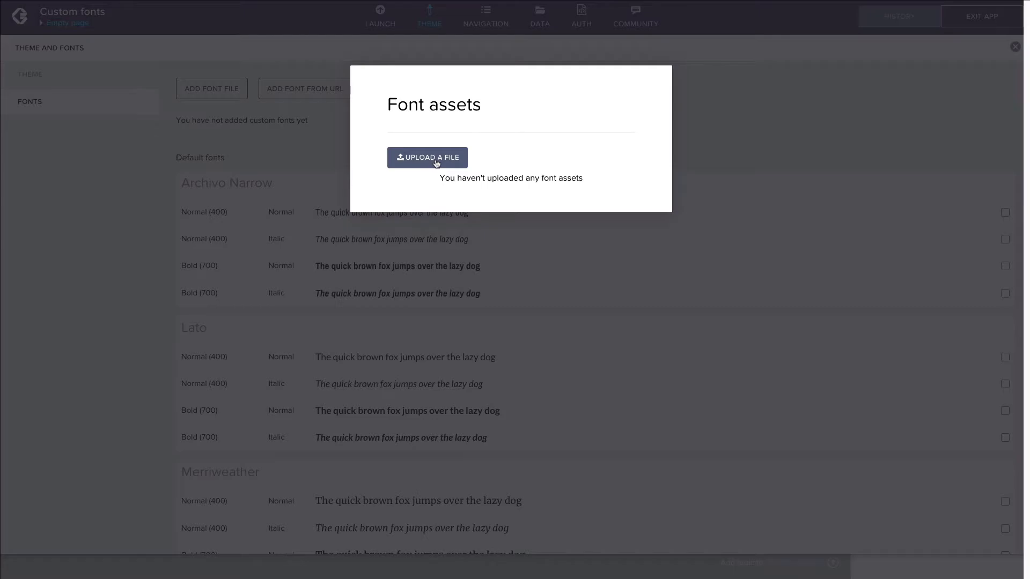
pyautogui.click(426, 157)
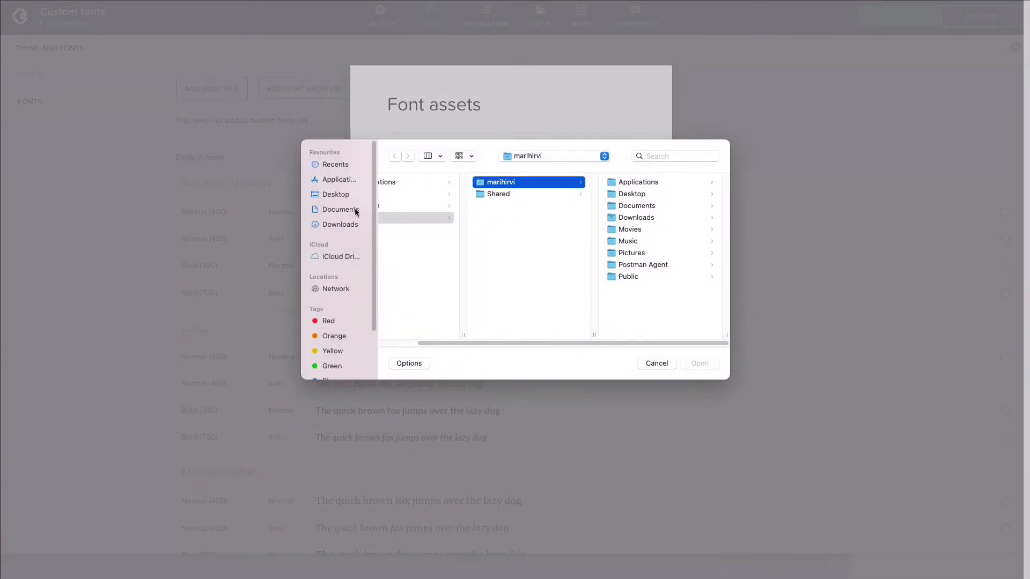
pyautogui.click(340, 224)
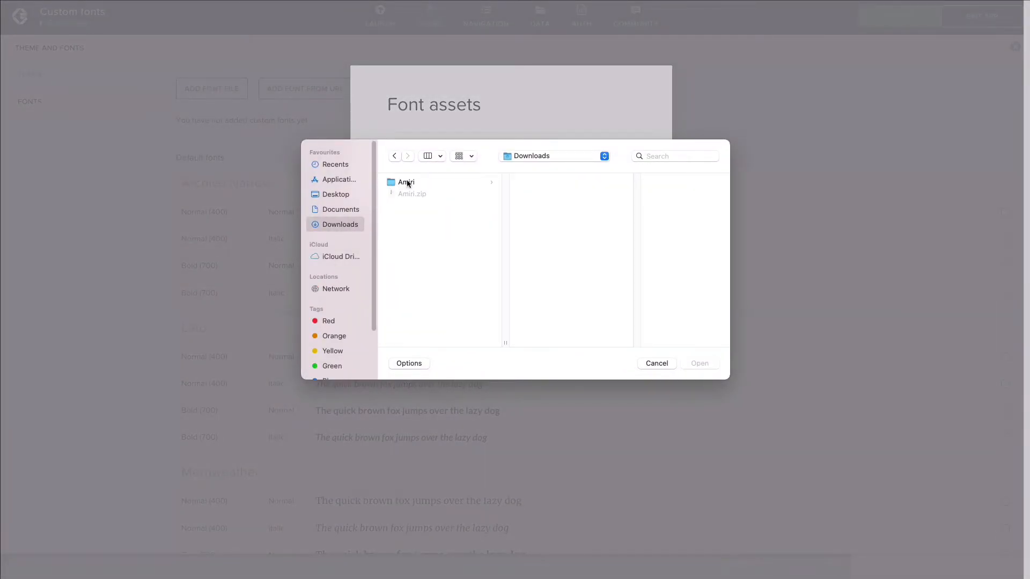
pyautogui.click(405, 183)
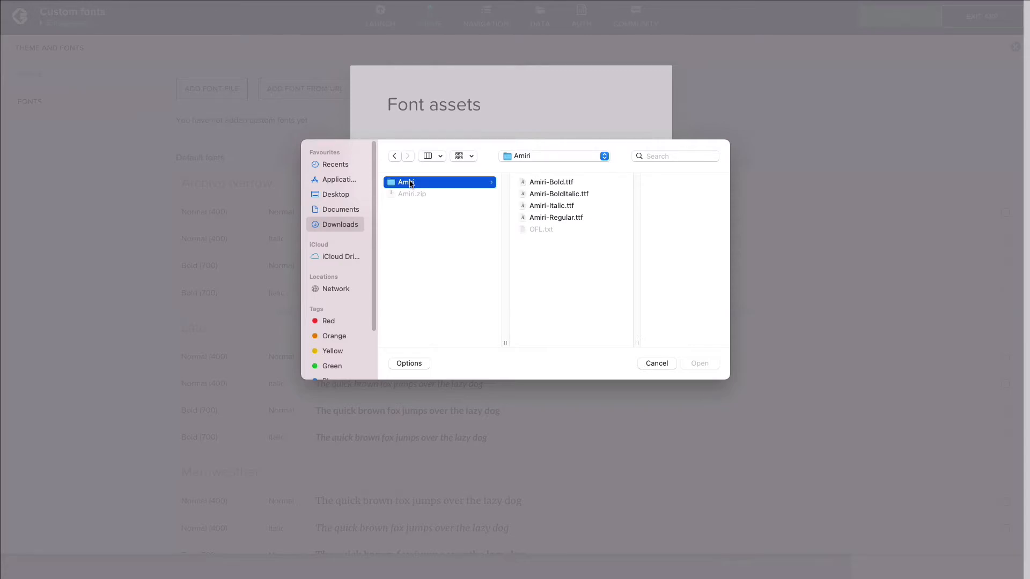
pyautogui.click(557, 218)
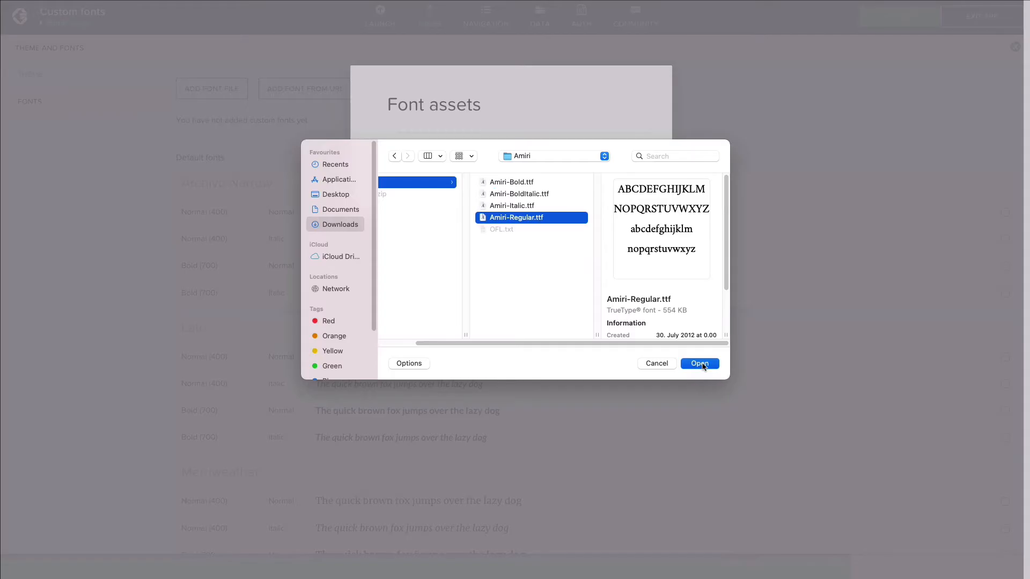
pyautogui.click(698, 364)
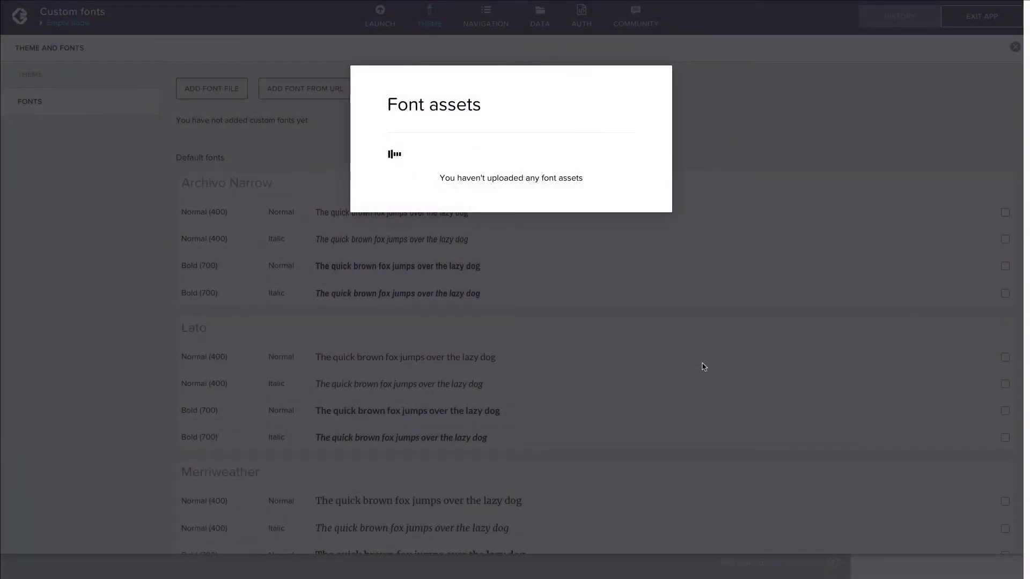
# Create the Amiri custom font at Normal (400) weight from the uploaded file
pyautogui.click(304, 88)
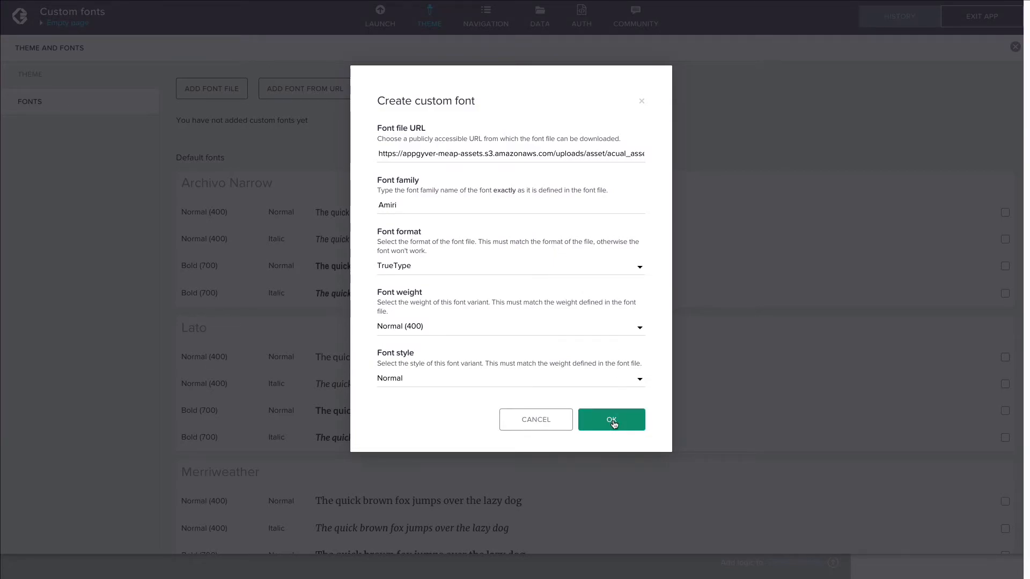
pyautogui.click(610, 420)
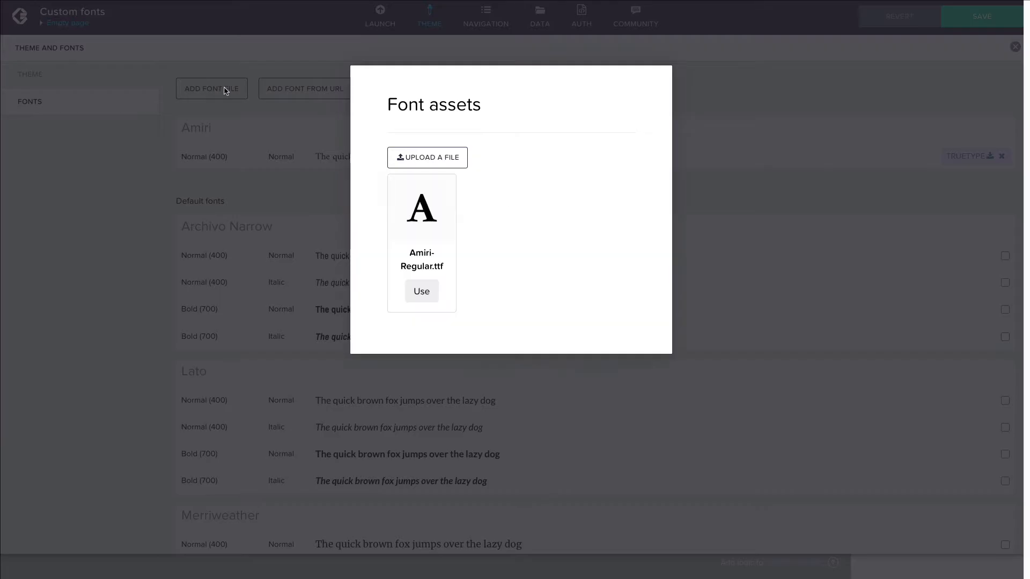
# Add a Bold (700) Amiri variant from the same file and save the font changes
pyautogui.click(427, 157)
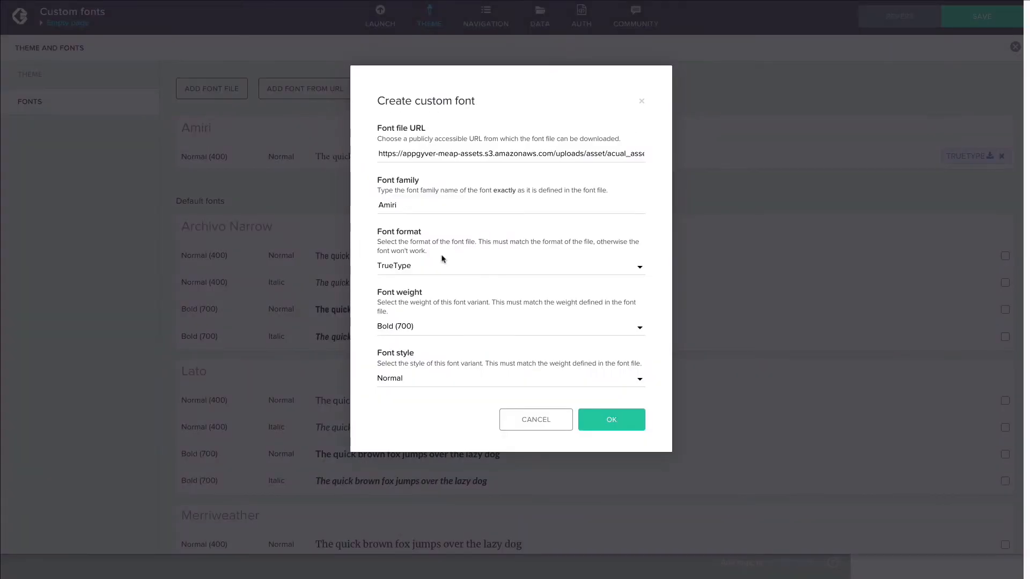
pyautogui.click(610, 419)
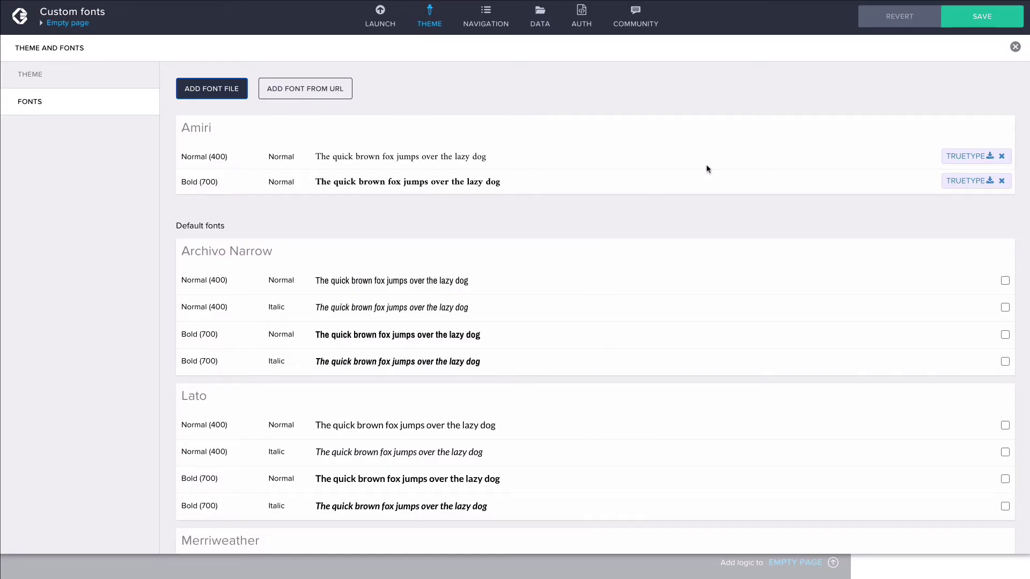
pyautogui.click(981, 17)
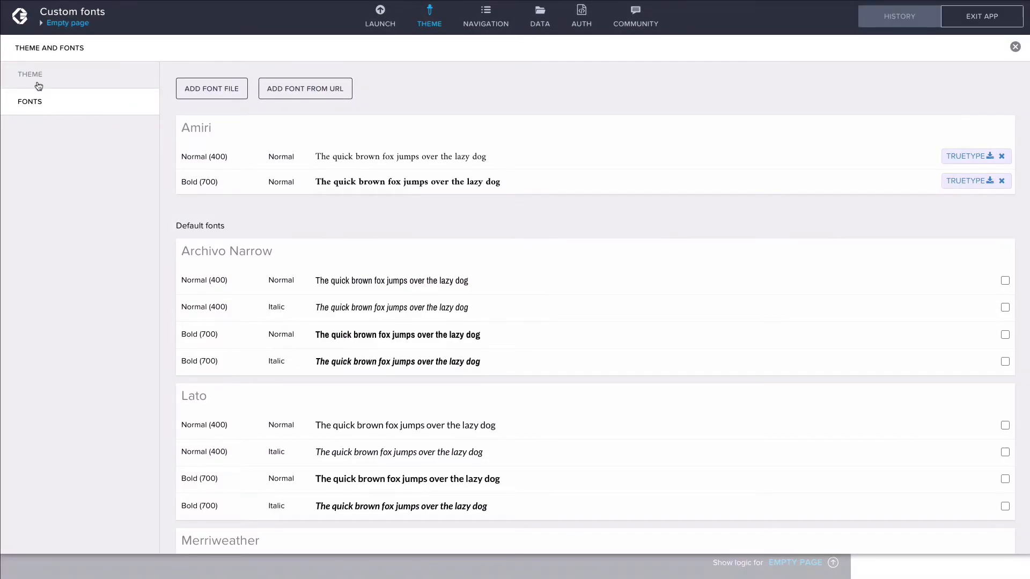
# Set the Typography variable $fontFamilyContent to Amiri, save and return to the canvas
pyautogui.click(30, 74)
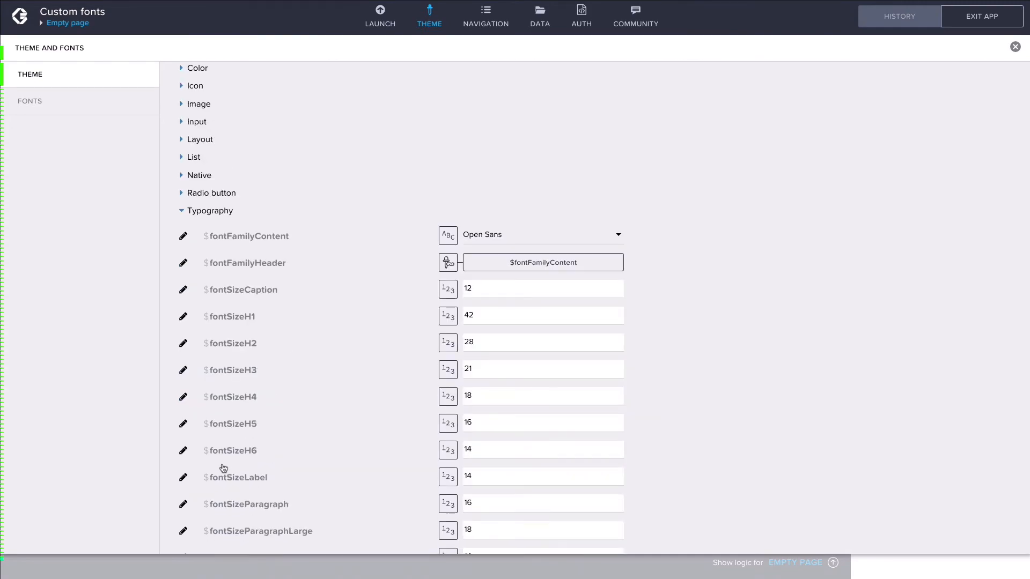
pyautogui.click(541, 235)
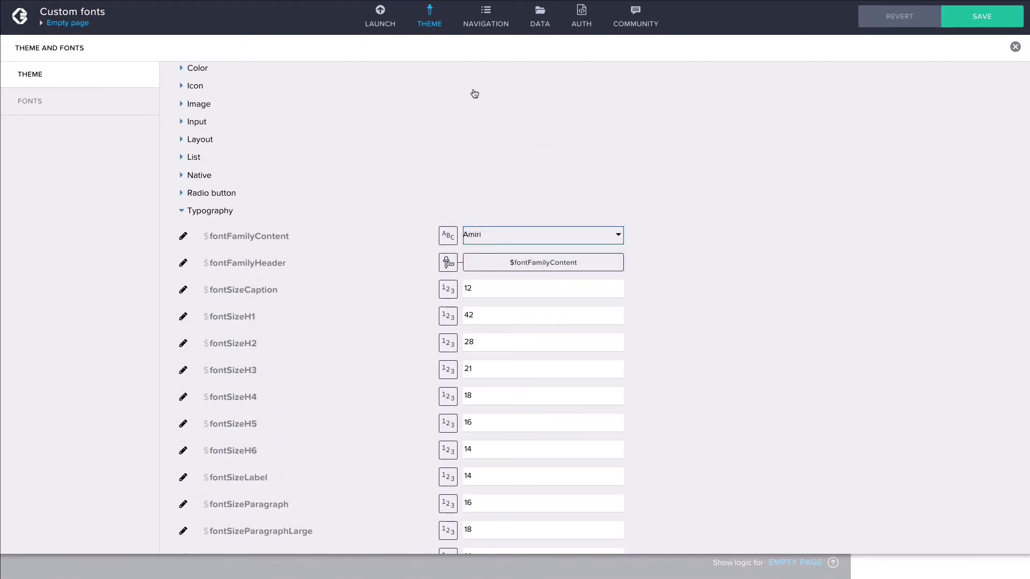
pyautogui.click(983, 16)
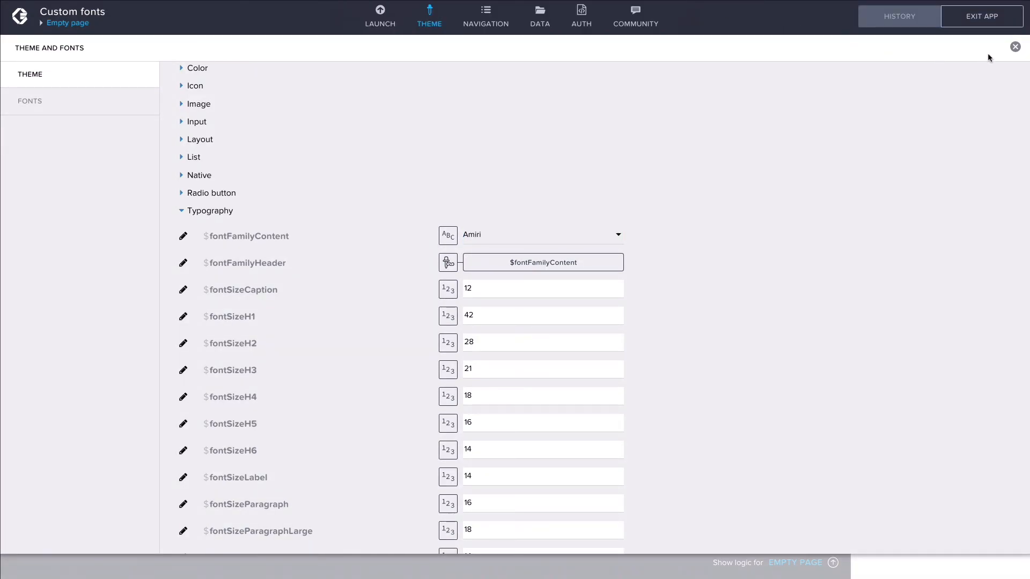
pyautogui.click(1014, 46)
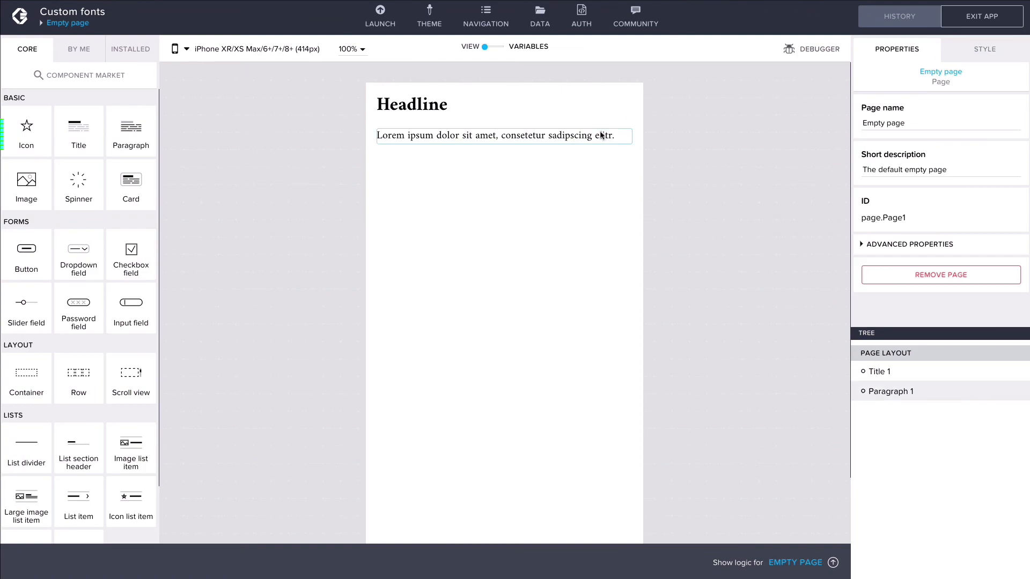